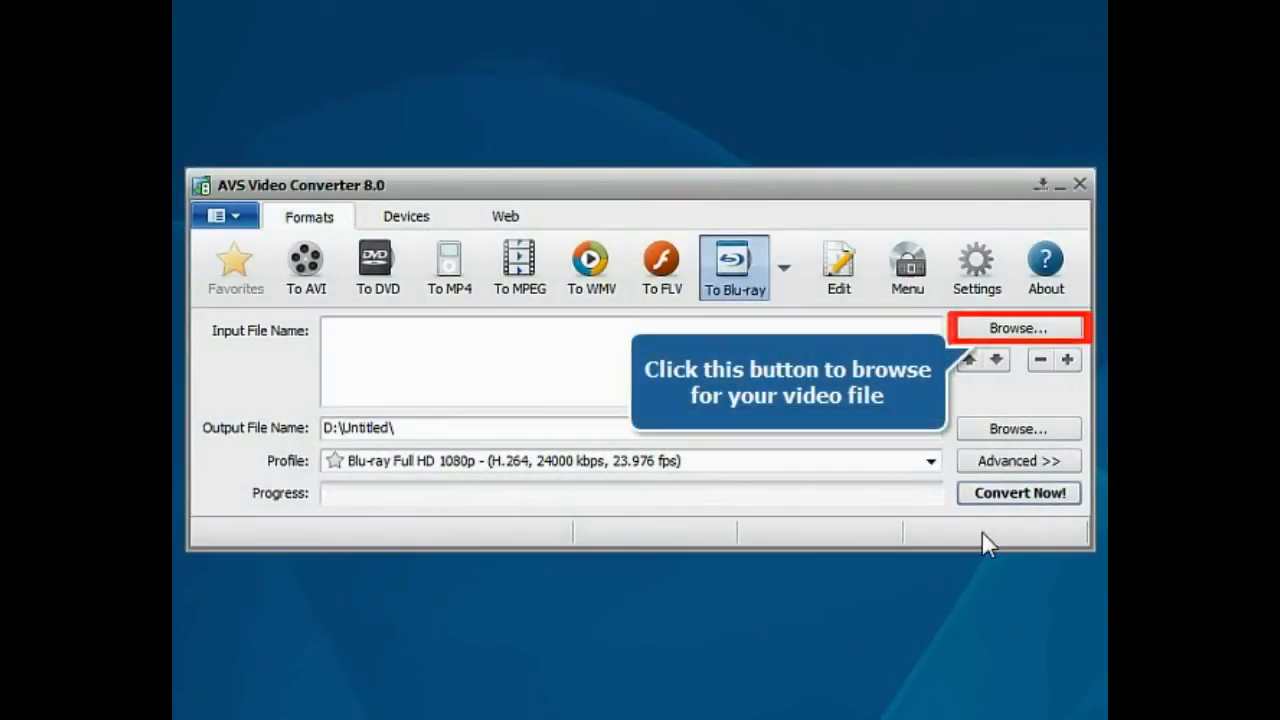
# Browse for the input video file to convert
pyautogui.click(1018, 328)
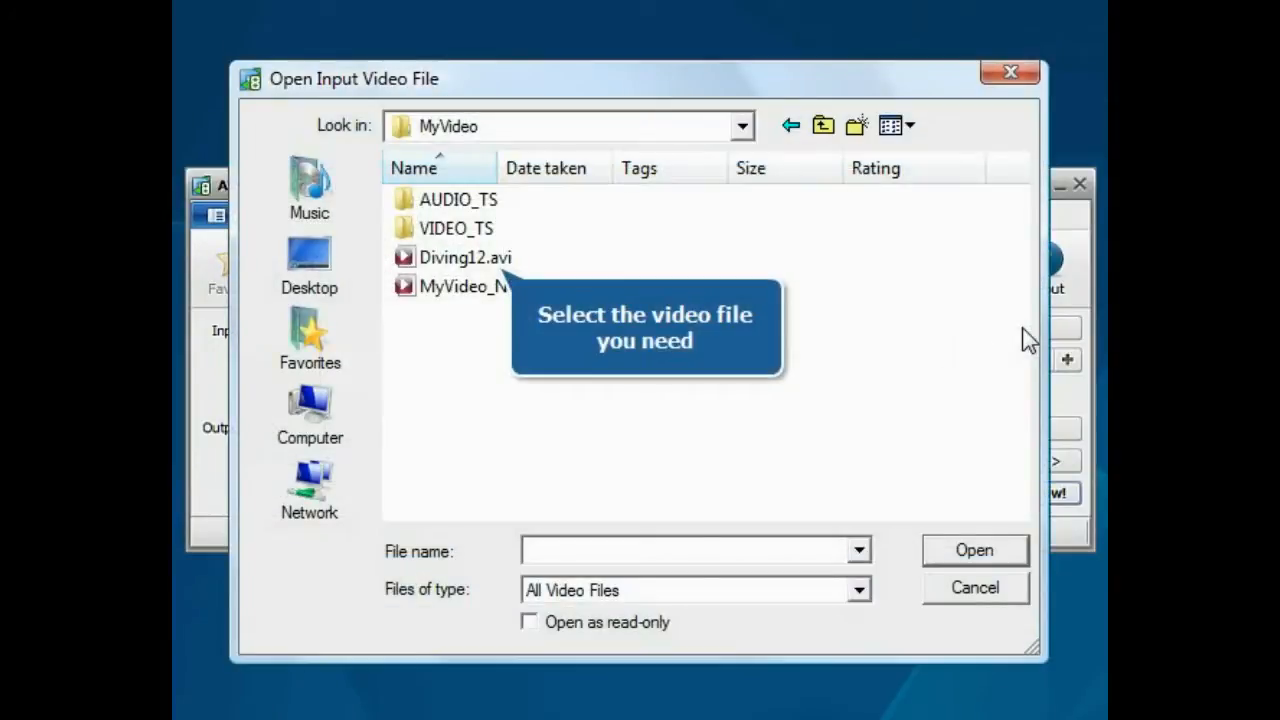
# Load Diving12.avi from the MyVideo folder as the input video
pyautogui.click(464, 256)
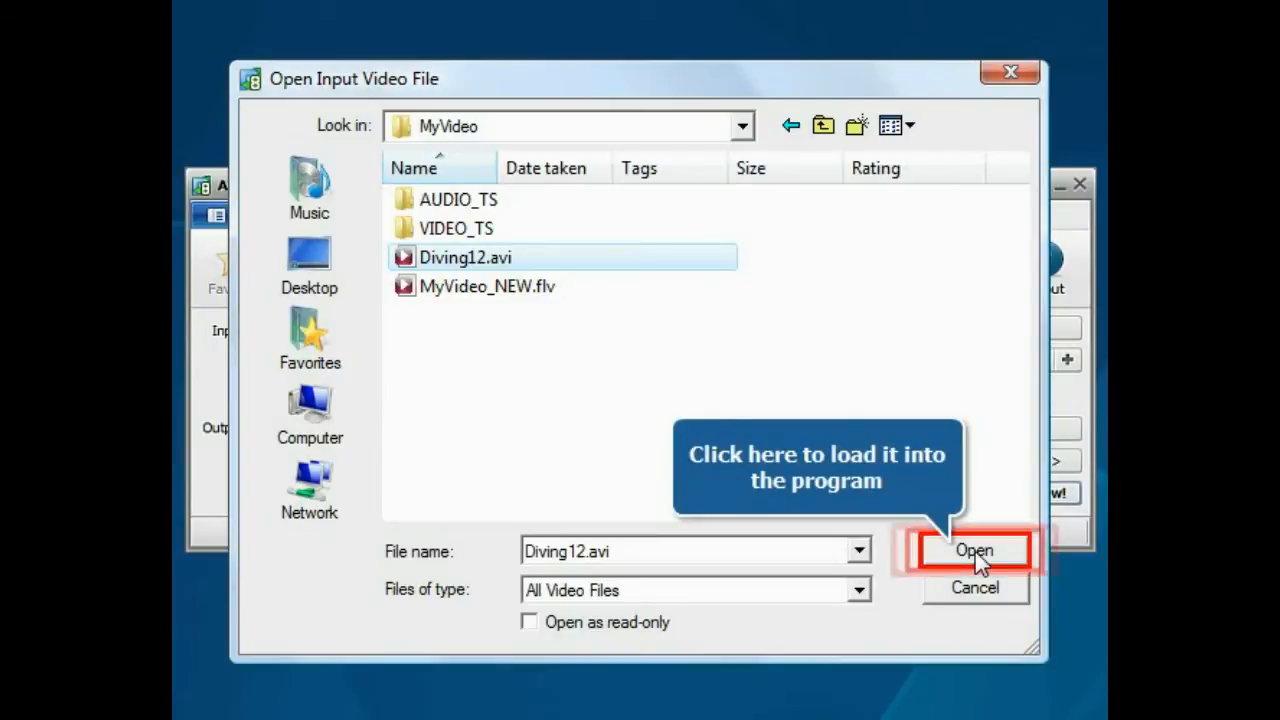
pyautogui.click(972, 552)
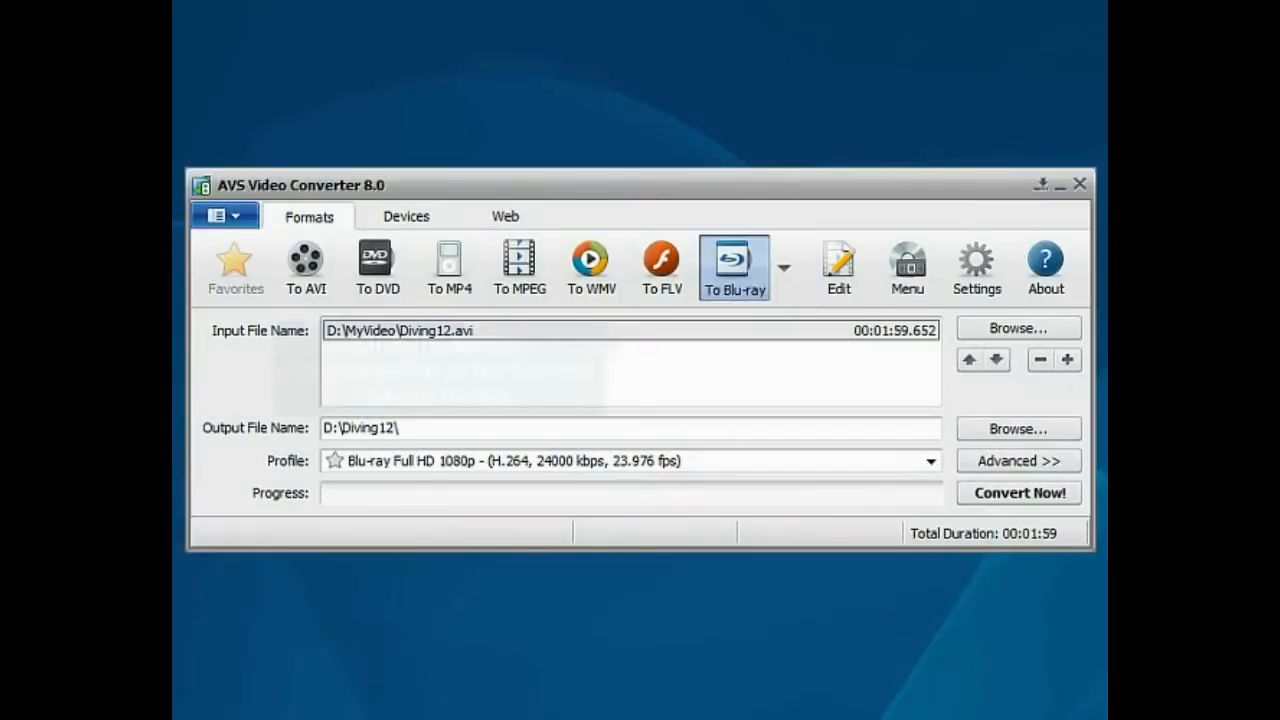
# Target MOV output (Diving12.mov) with the Quick Time - HD Quality 480p profile
pyautogui.click(784, 268)
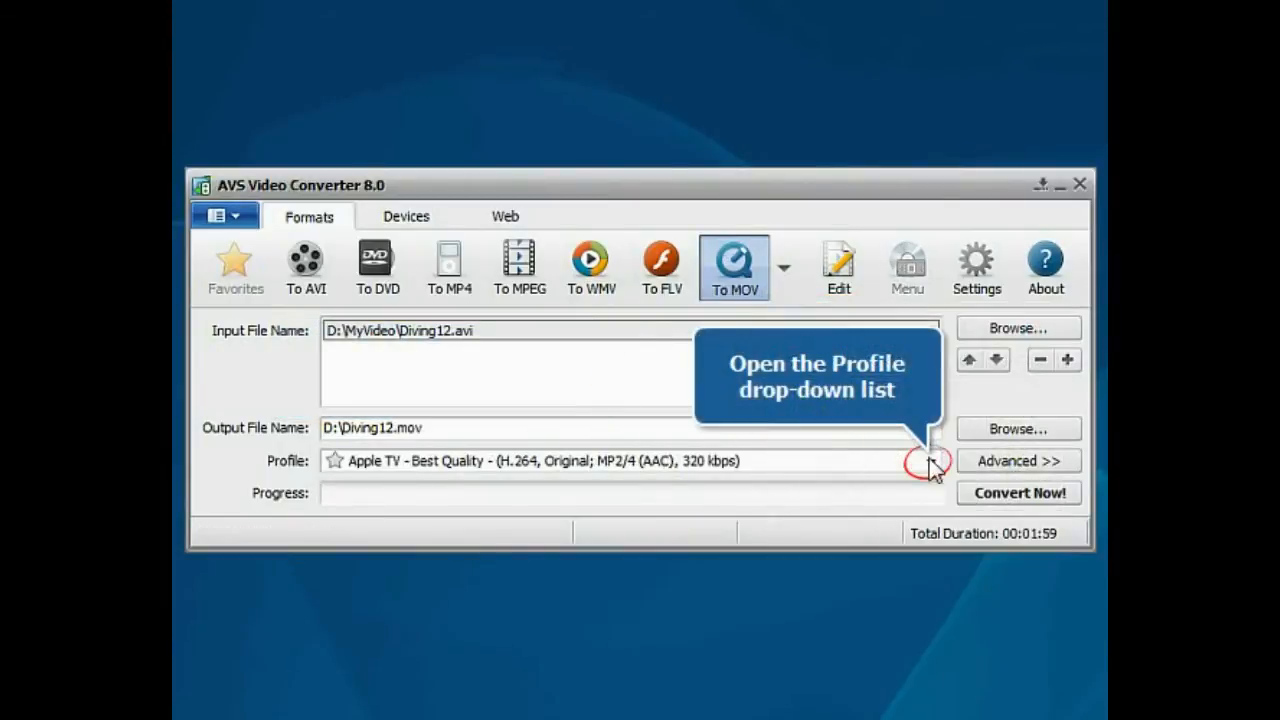
pyautogui.click(930, 460)
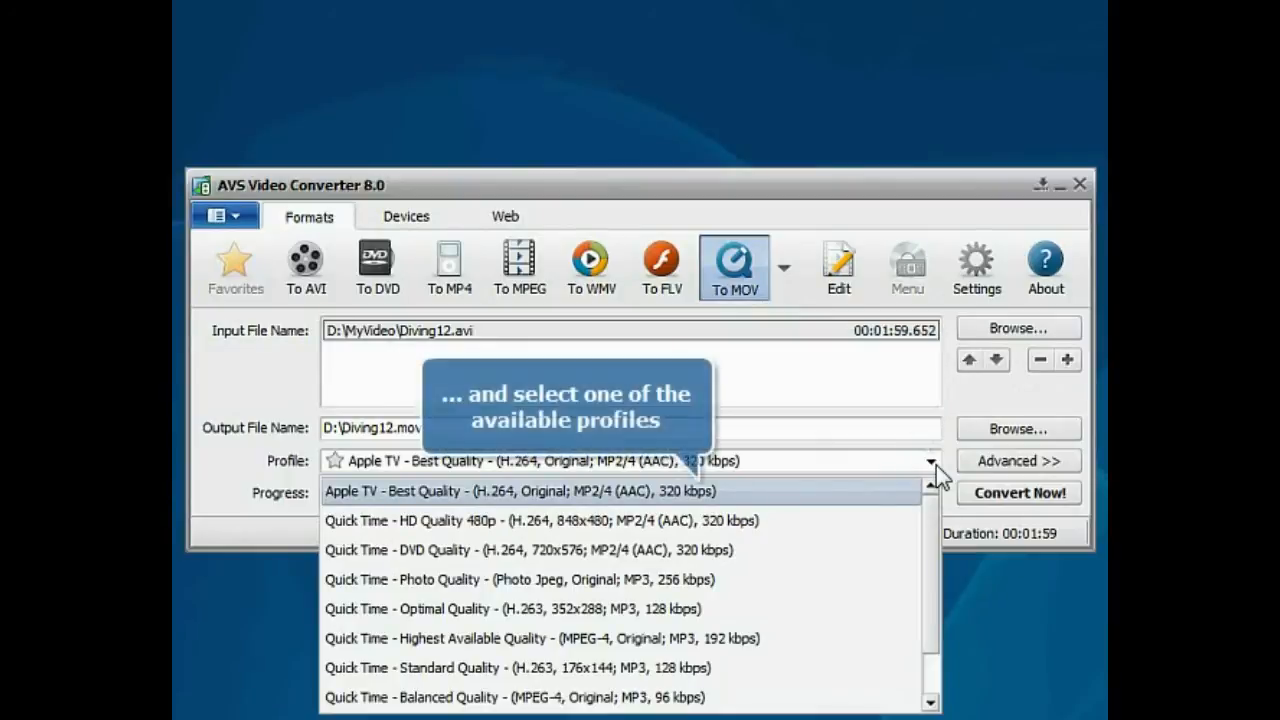
pyautogui.click(540, 520)
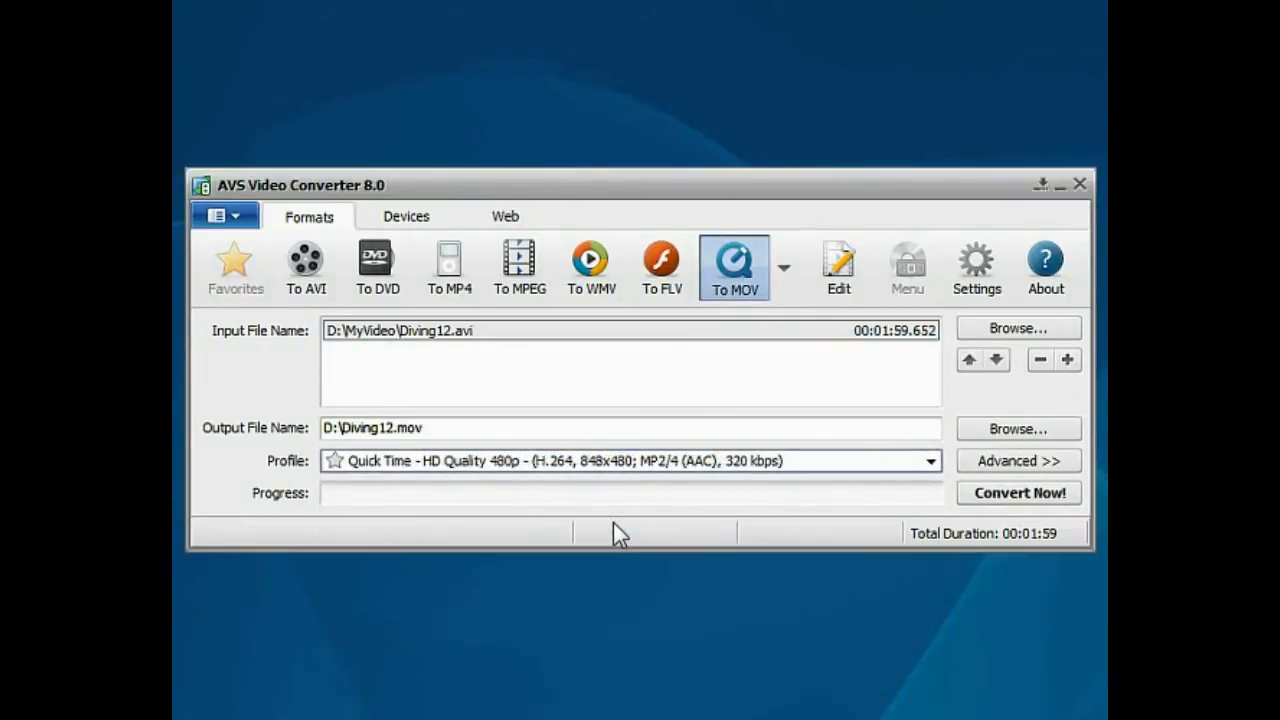
pyautogui.moveTo(684, 648)
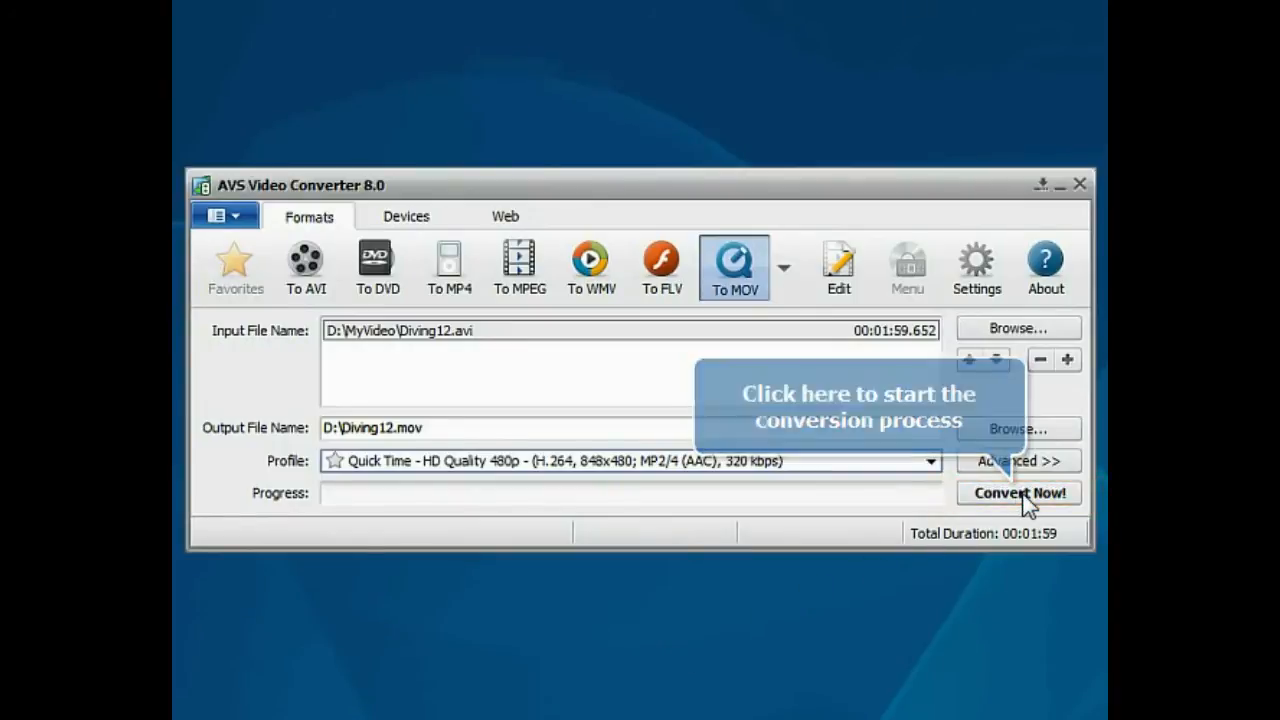
# Start converting Diving12.avi to MOV via Convert Now!
pyautogui.click(1016, 492)
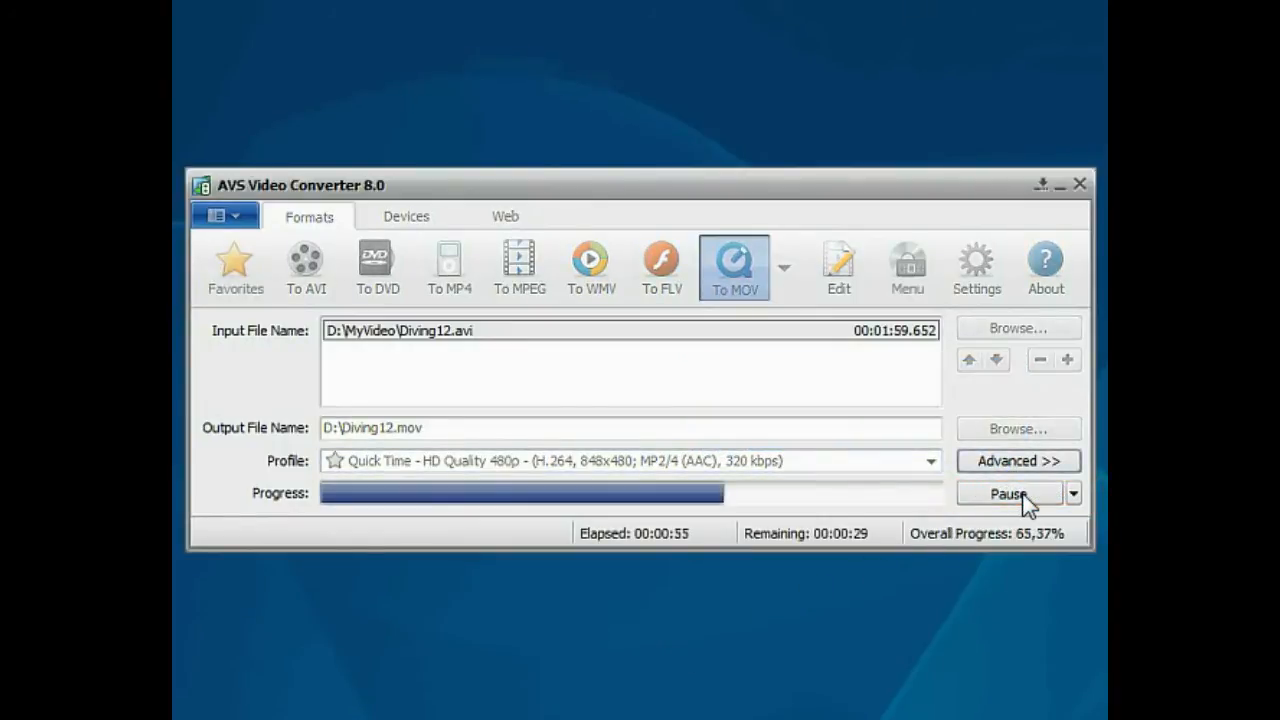